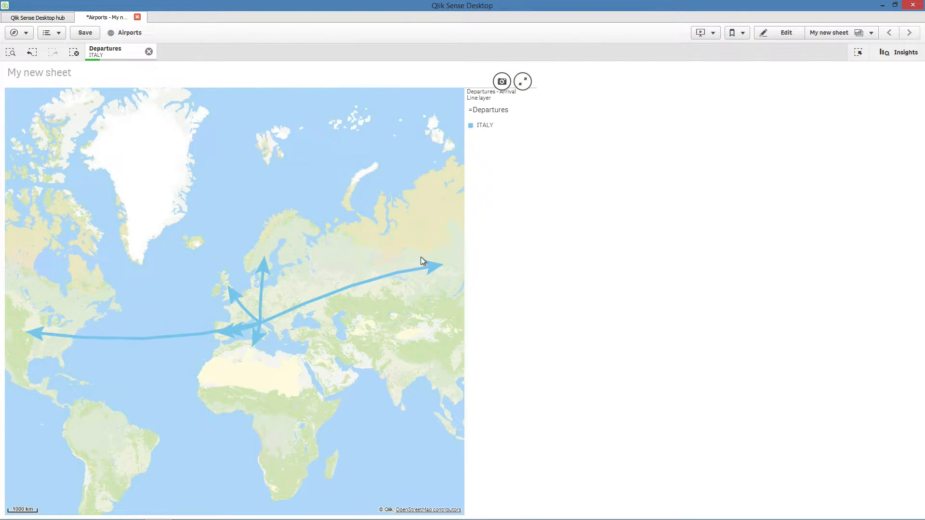
{"action": "mouse_move", "coordinate": [391, 287]}
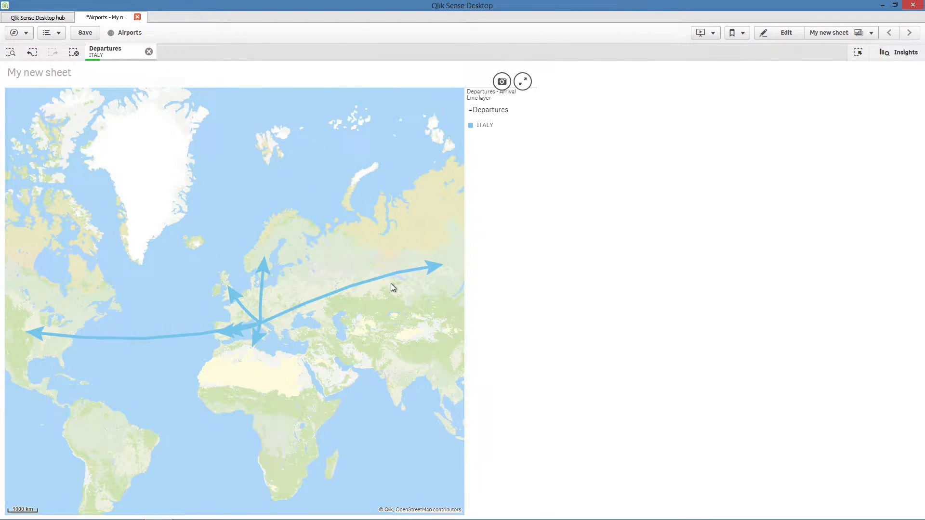
Clear the ITALY departures filter so flight arrows from every country show again.
{"action": "left_click", "coordinate": [148, 51]}
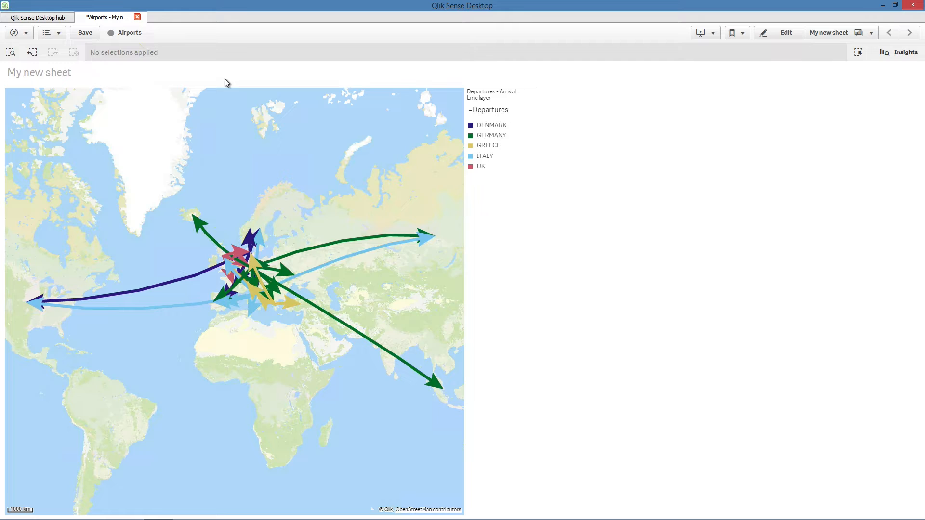
{"action": "left_click", "coordinate": [490, 135]}
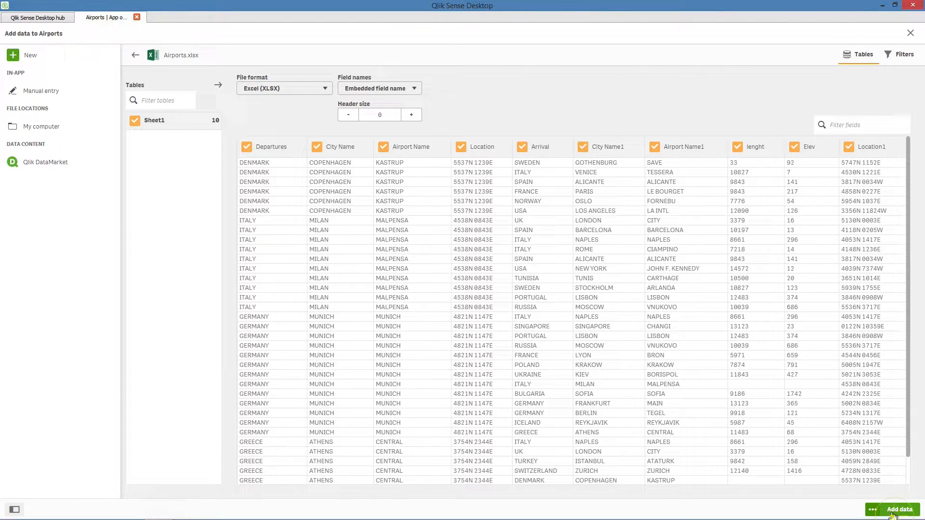
Load the previewed Airports.xlsx flight table, dismiss the success message and go to My new sheet.
{"action": "left_click", "coordinate": [899, 509]}
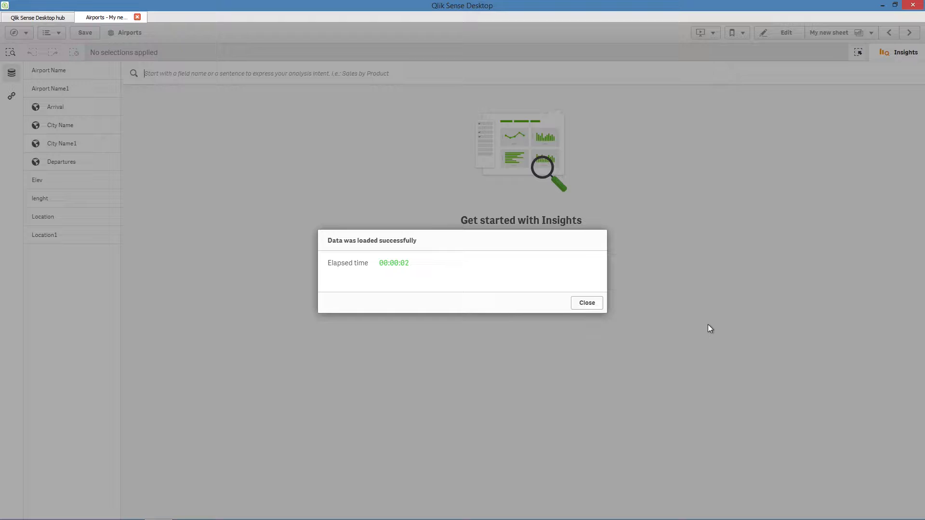
{"action": "mouse_move", "coordinate": [591, 307]}
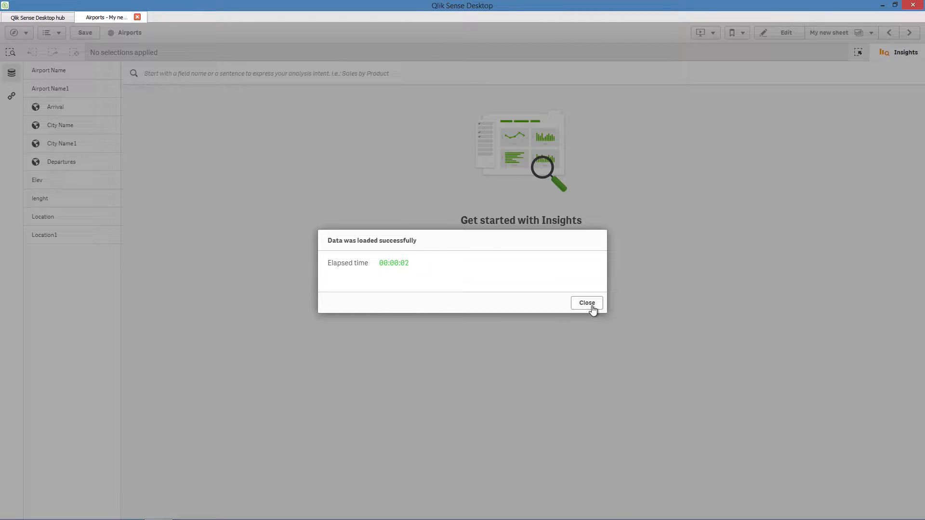
{"action": "left_click", "coordinate": [587, 303]}
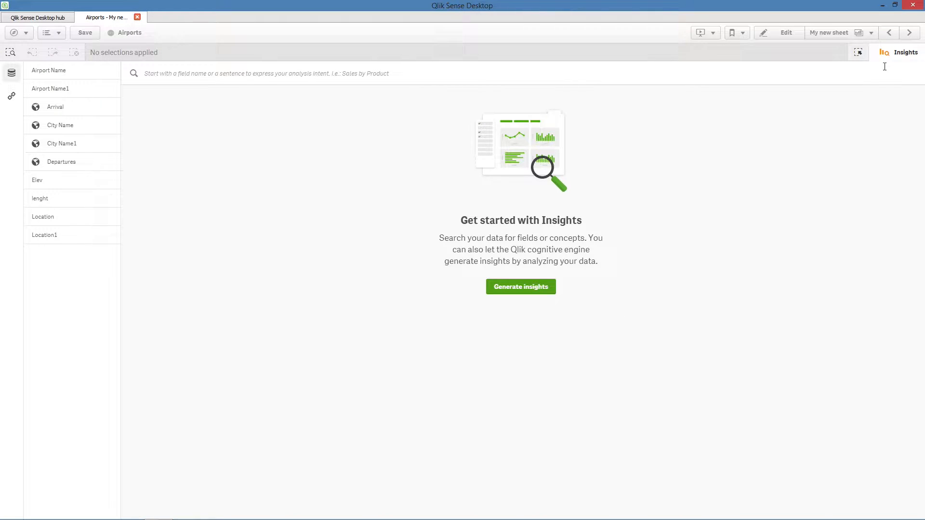
{"action": "left_click", "coordinate": [786, 33]}
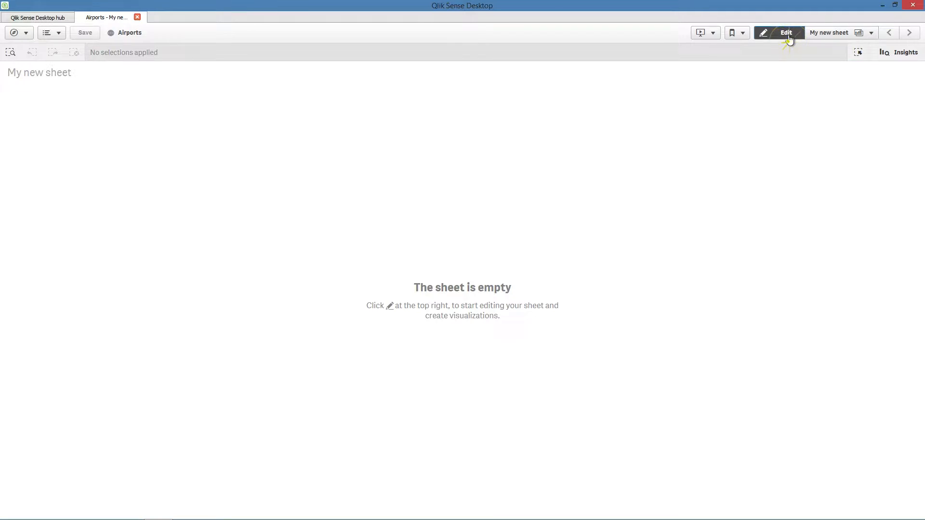
In edit mode, place a Map chart on the sheet and start adding its first layer.
{"action": "left_click", "coordinate": [786, 33]}
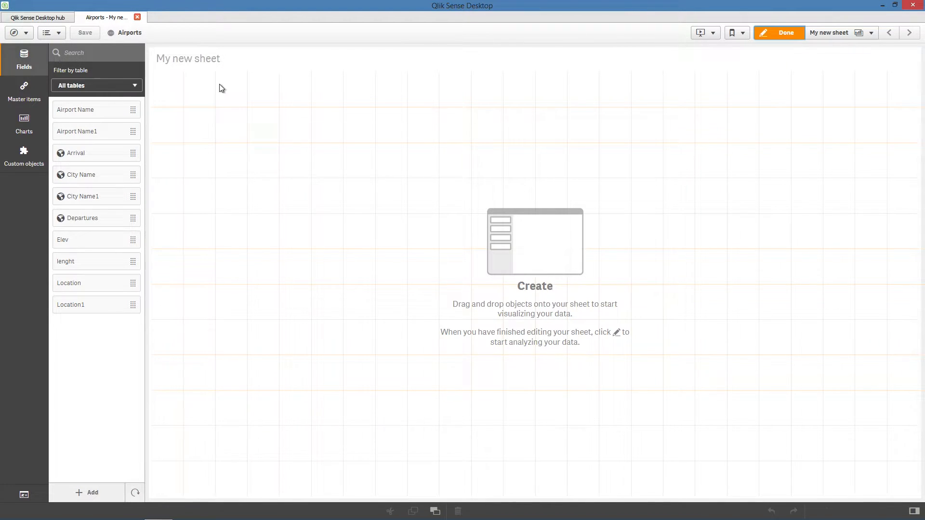
{"action": "left_click", "coordinate": [24, 123]}
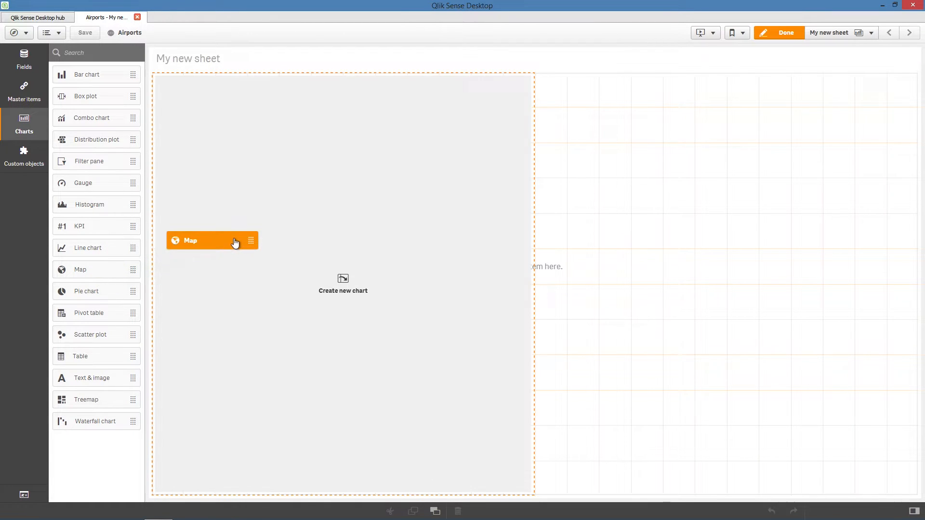
{"action": "left_click", "coordinate": [202, 241]}
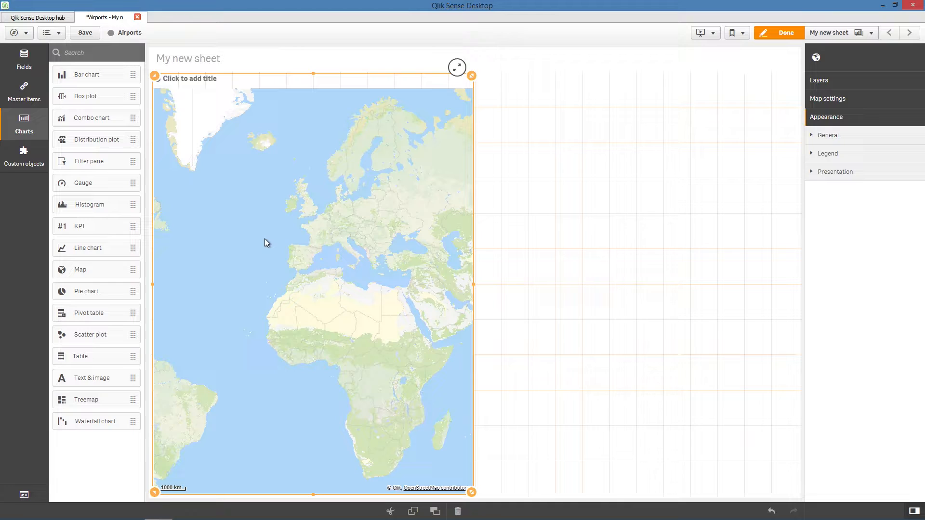
{"action": "left_click", "coordinate": [819, 81]}
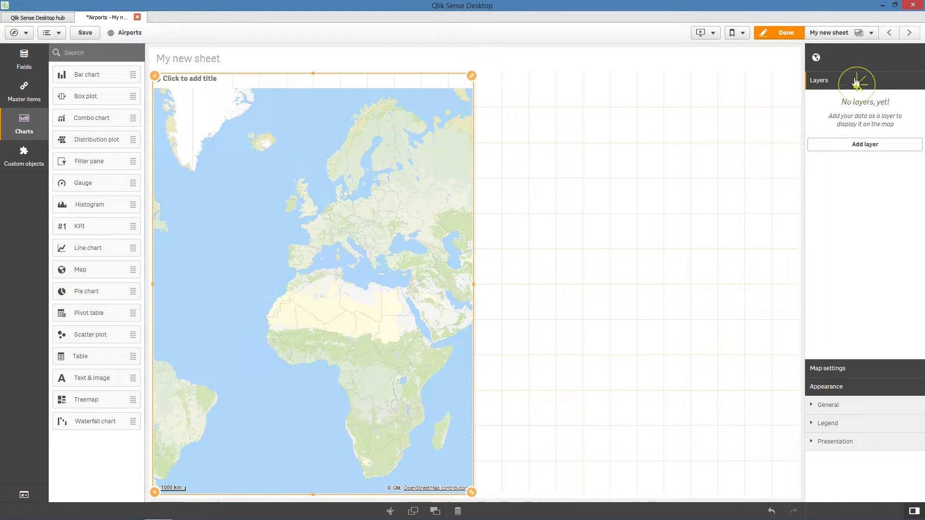
{"action": "left_click", "coordinate": [865, 145]}
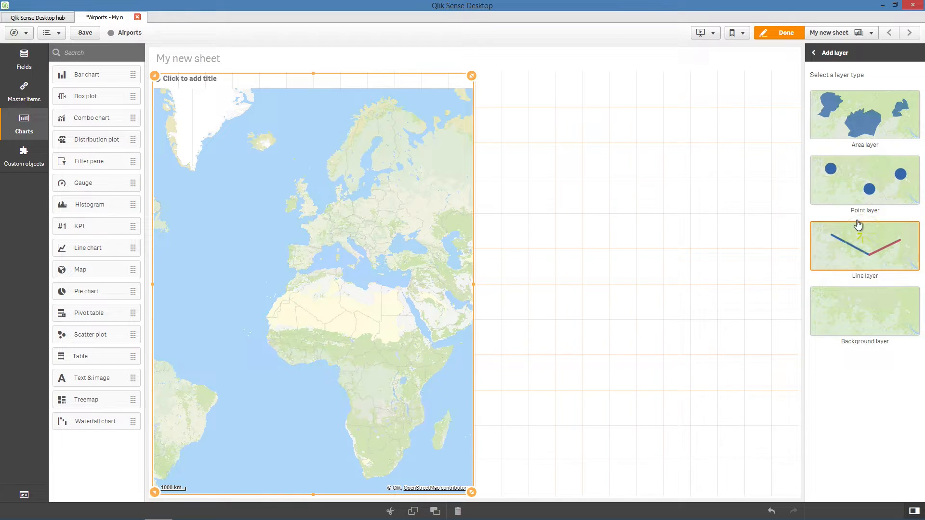
Add a line layer from Departures to Arrival airports and widen the map object.
{"action": "left_click", "coordinate": [865, 246]}
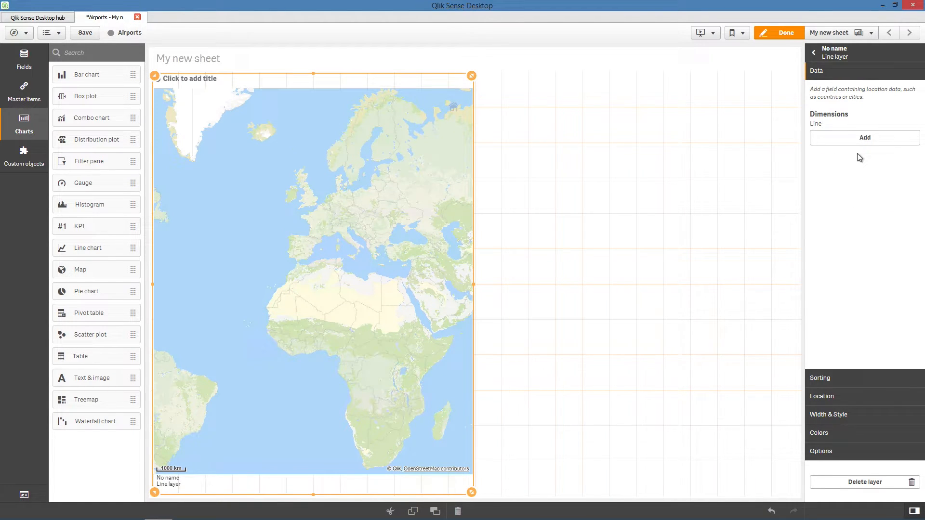
{"action": "left_click", "coordinate": [865, 138]}
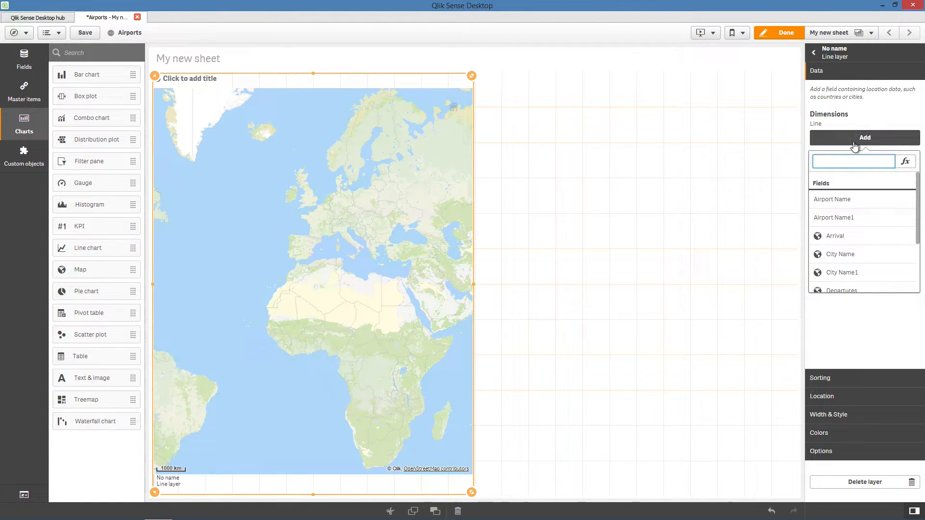
{"action": "type", "text": "De"}
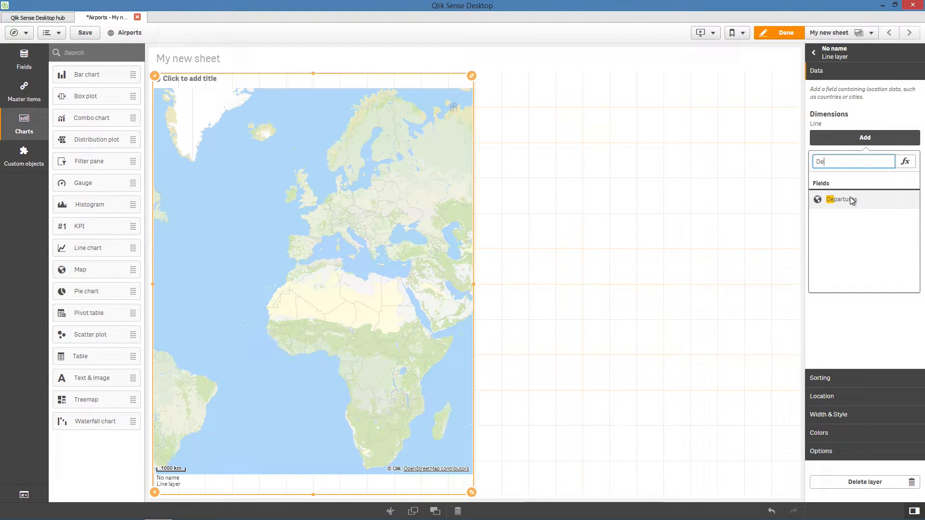
{"action": "left_click", "coordinate": [841, 200]}
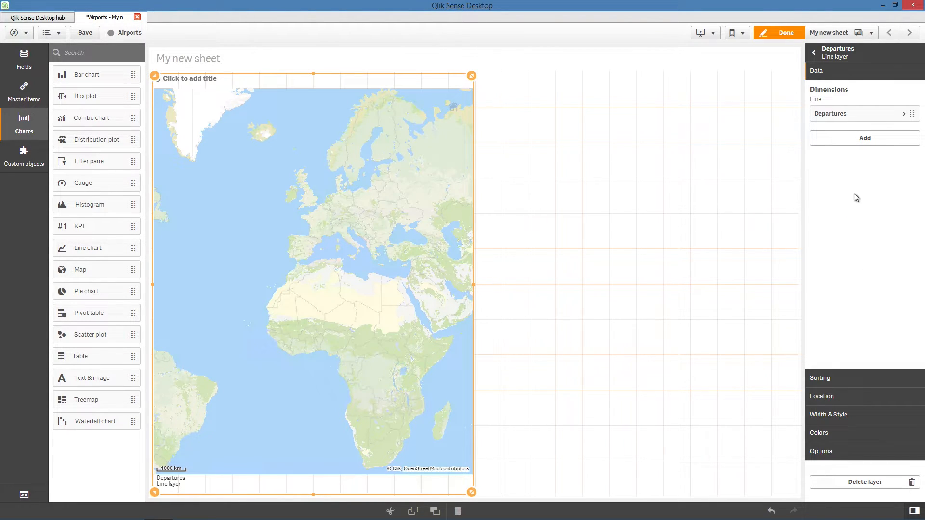
{"action": "left_click", "coordinate": [865, 139]}
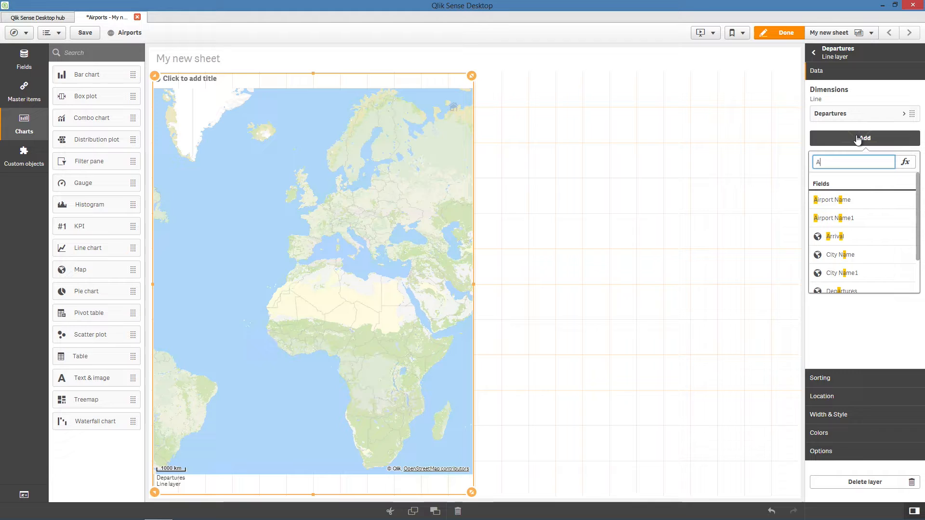
{"action": "type", "text": "rr"}
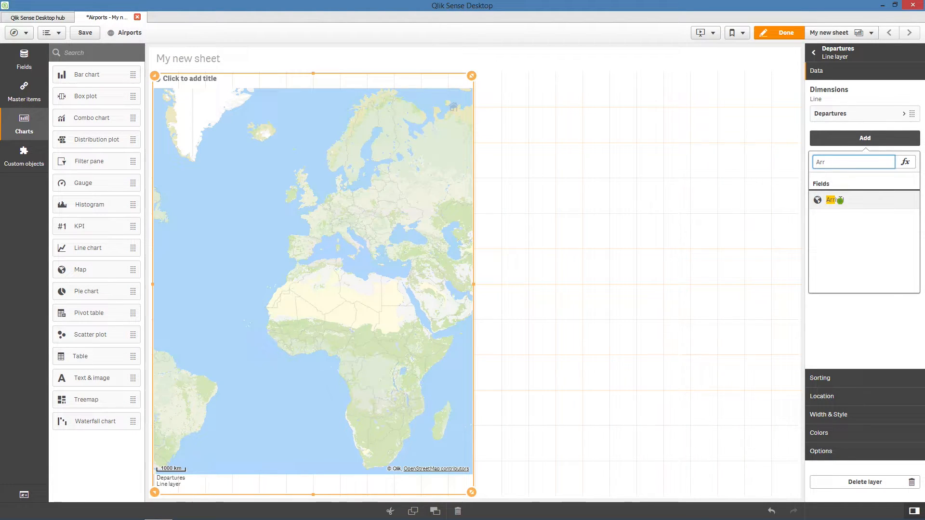
{"action": "left_click", "coordinate": [830, 201]}
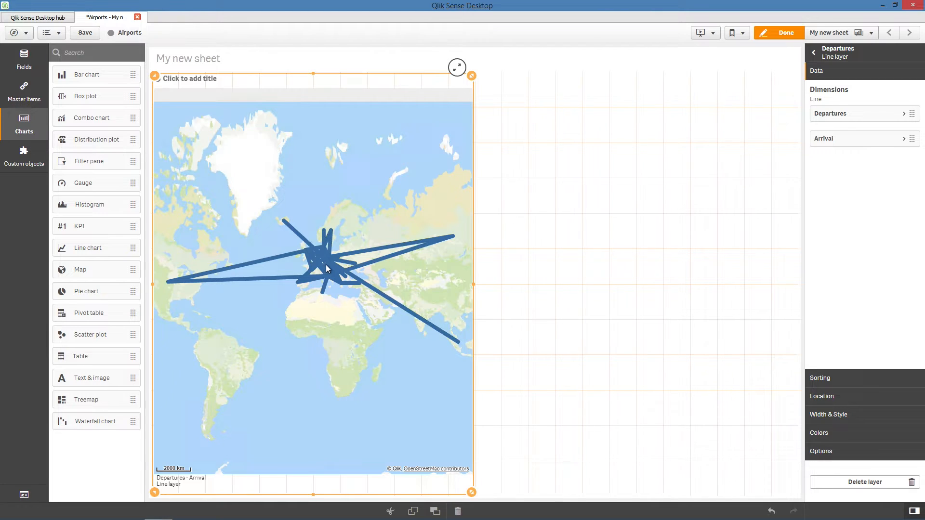
{"action": "mouse_move", "coordinate": [411, 262]}
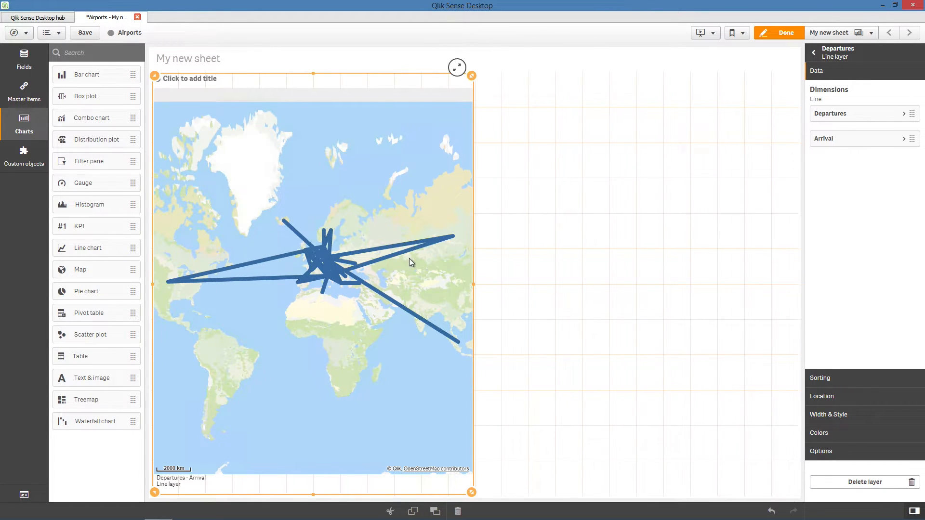
{"action": "left_click_drag", "start_coordinate": [471, 283], "coordinate": [525, 283]}
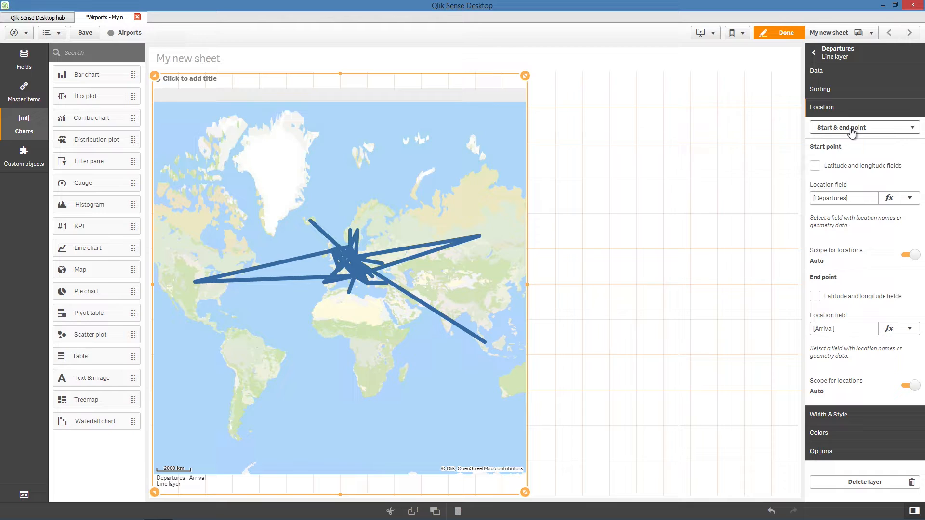
Keep Start & end point locations, adjust line width and curve, and place Forward arrows at the arrival end.
{"action": "left_click", "coordinate": [865, 127]}
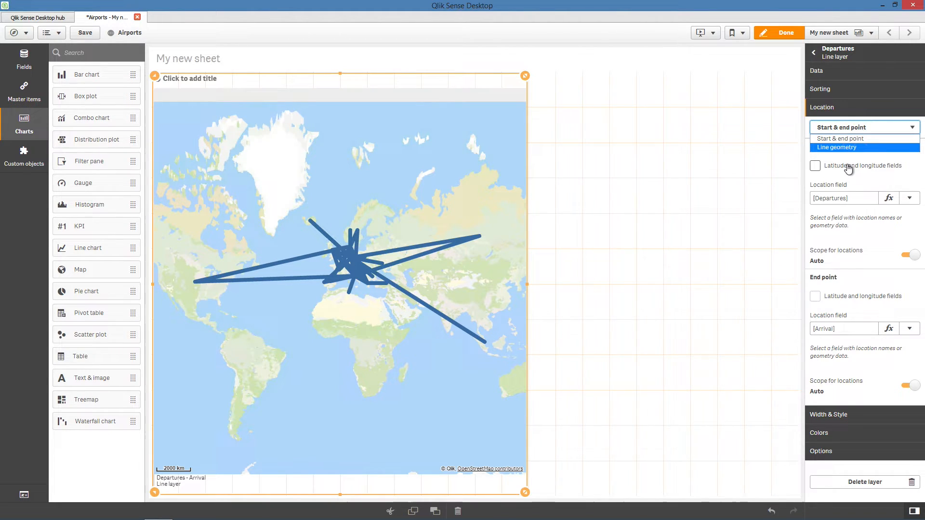
{"action": "left_click", "coordinate": [840, 139]}
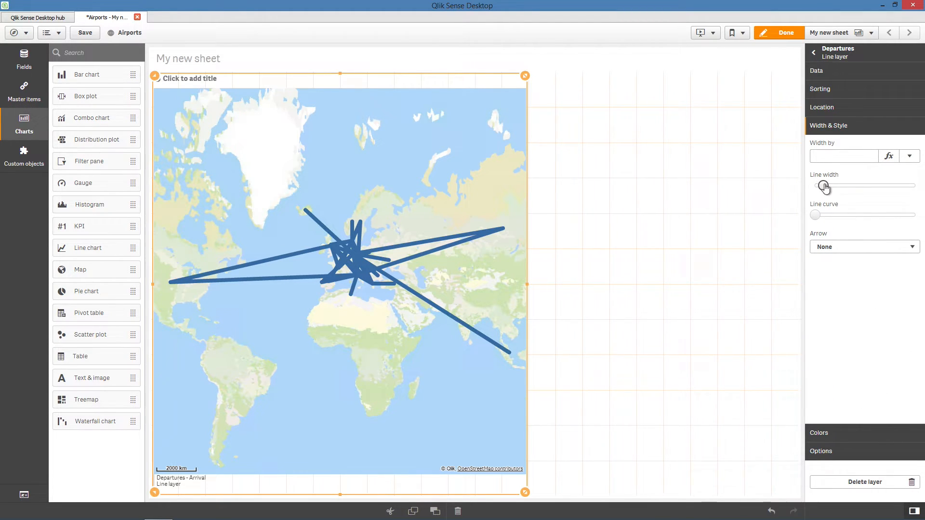
{"action": "left_click_drag", "start_coordinate": [820, 185], "coordinate": [835, 185]}
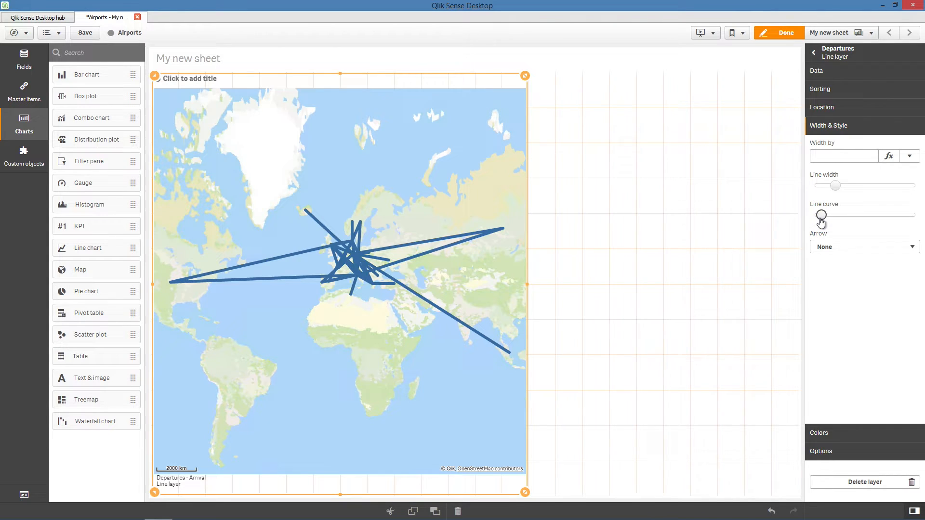
{"action": "left_click_drag", "start_coordinate": [834, 215], "coordinate": [821, 214]}
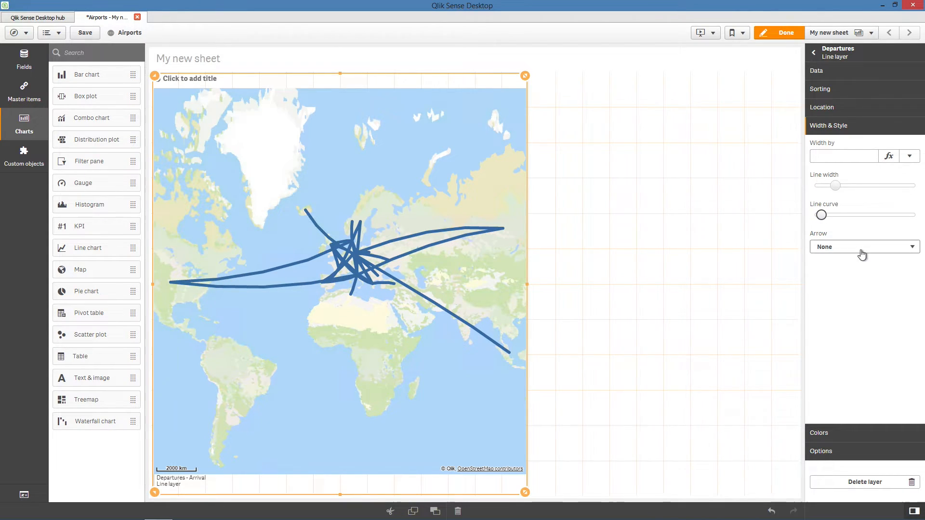
{"action": "left_click", "coordinate": [865, 246]}
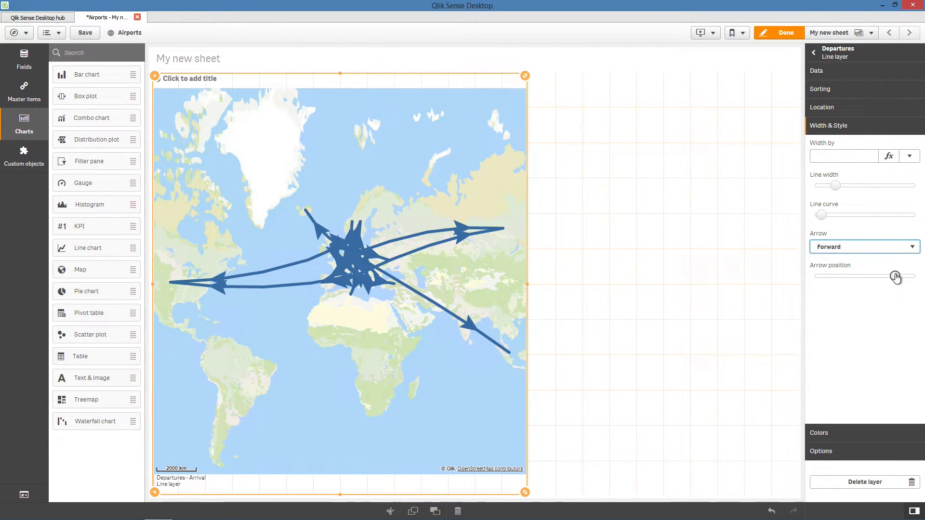
{"action": "left_click_drag", "start_coordinate": [894, 277], "coordinate": [911, 279]}
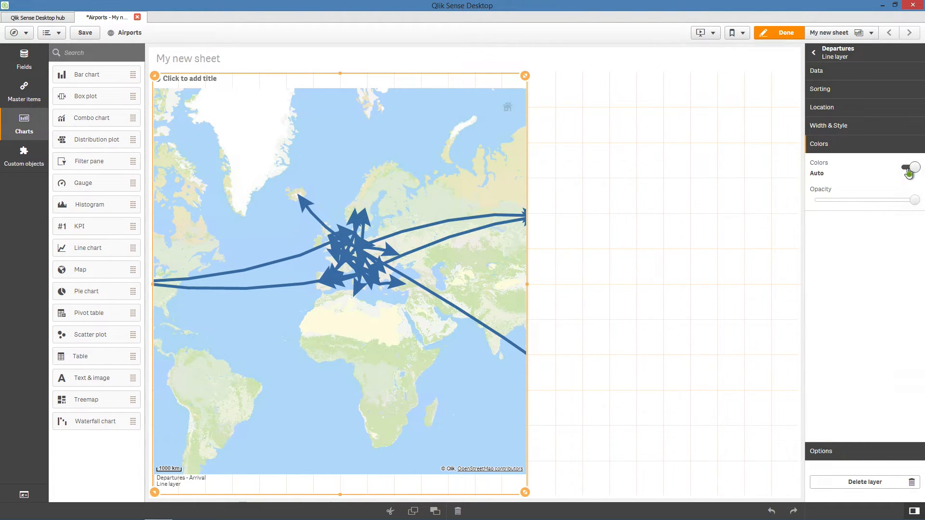
Turn off Auto colours, colour the lines by the Departures dimension, and finish editing.
{"action": "left_click", "coordinate": [909, 168]}
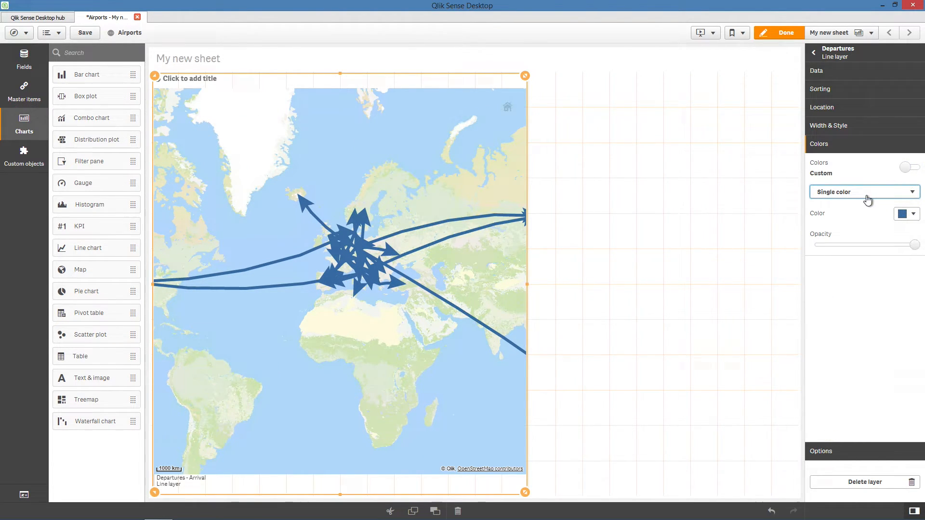
{"action": "left_click", "coordinate": [865, 191]}
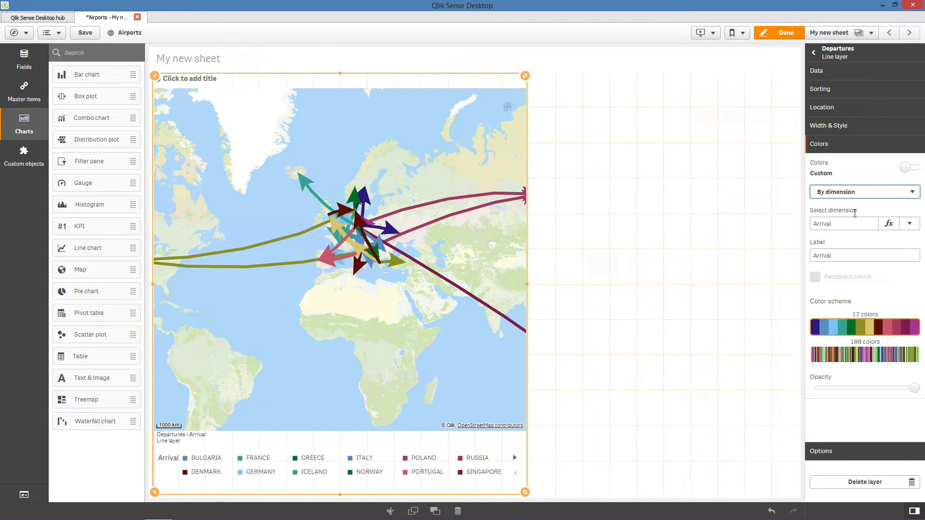
{"action": "left_click", "coordinate": [909, 223]}
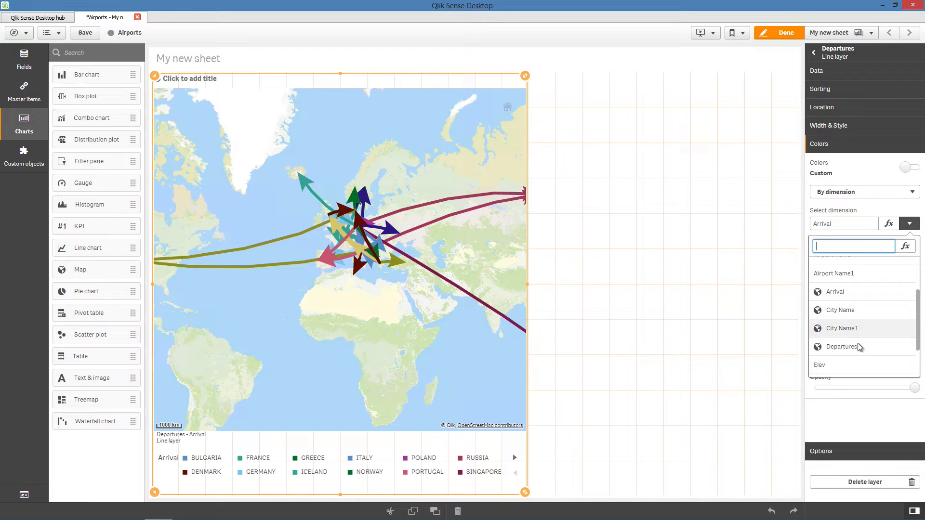
{"action": "left_click", "coordinate": [841, 346]}
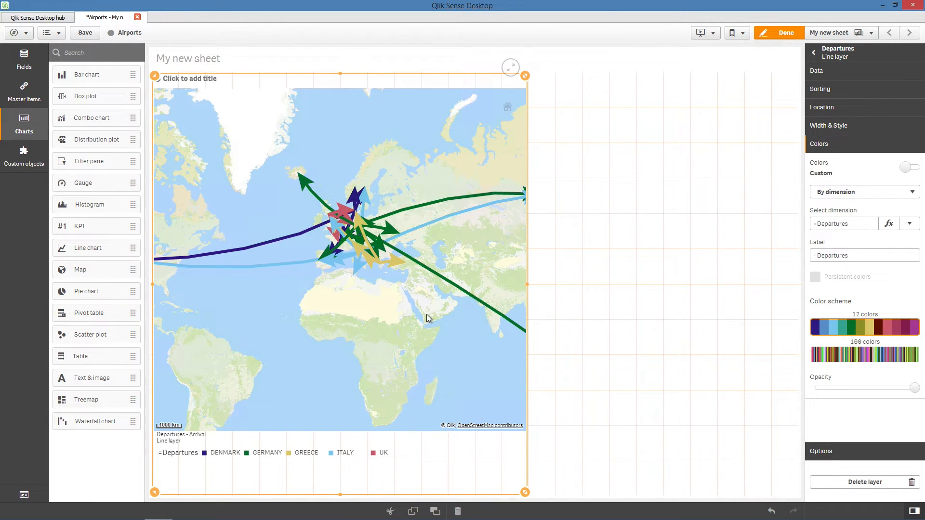
{"action": "mouse_move", "coordinate": [815, 443]}
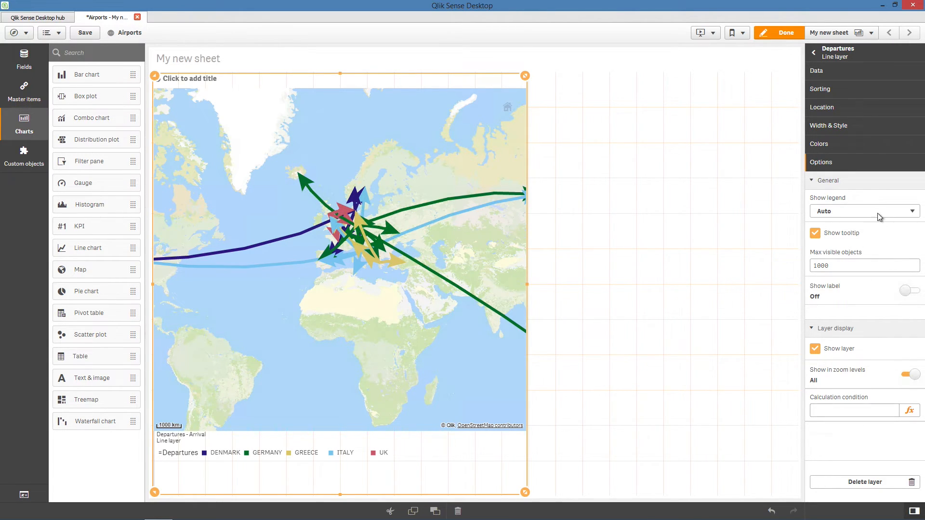
{"action": "left_click", "coordinate": [781, 33]}
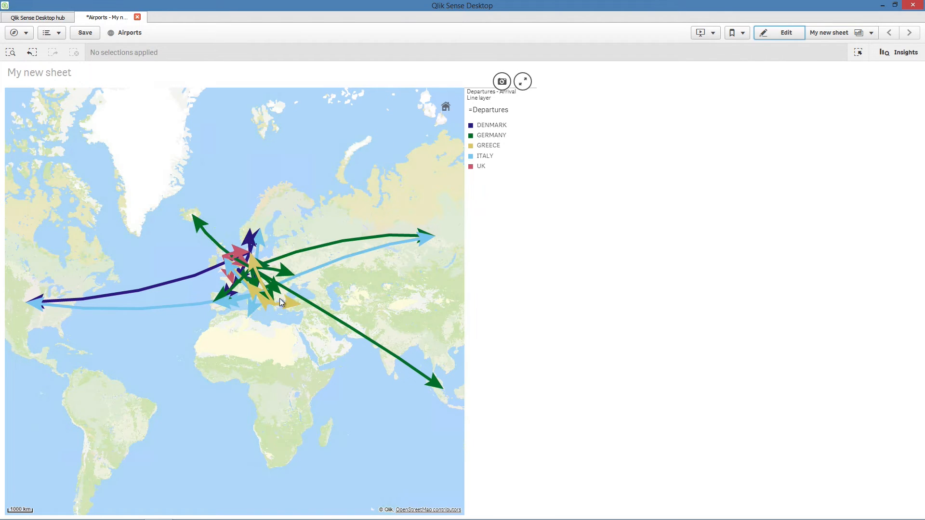
Select ITALY on the map and confirm, clear it, then select and confirm GERMANY departures.
{"action": "left_click", "coordinate": [480, 156]}
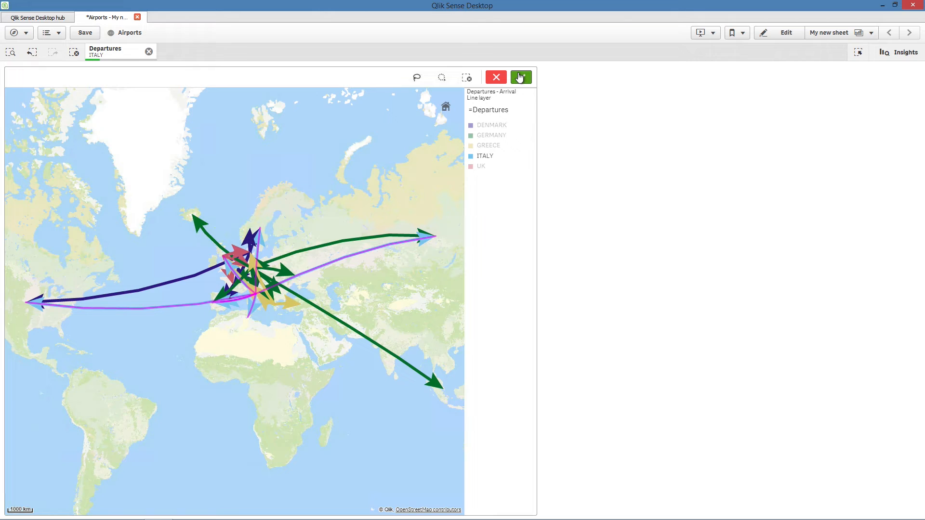
{"action": "left_click", "coordinate": [520, 77]}
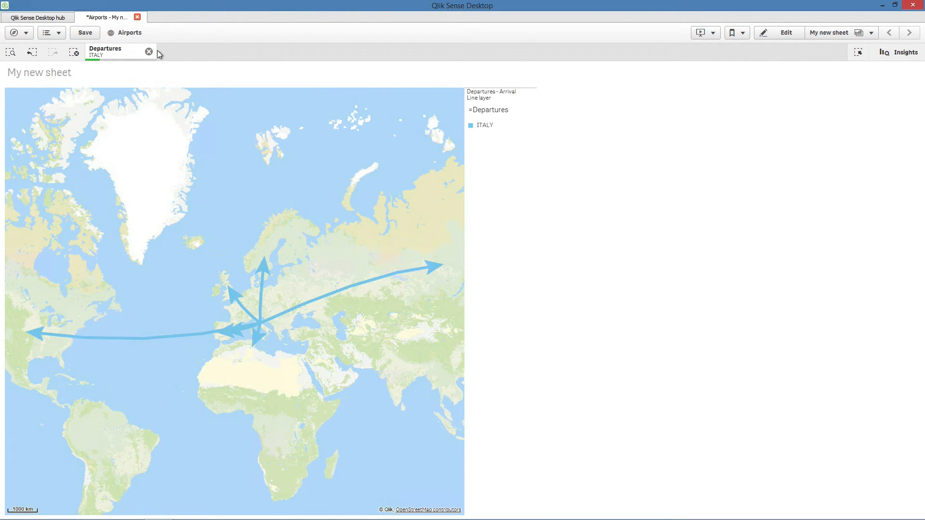
{"action": "left_click", "coordinate": [148, 51]}
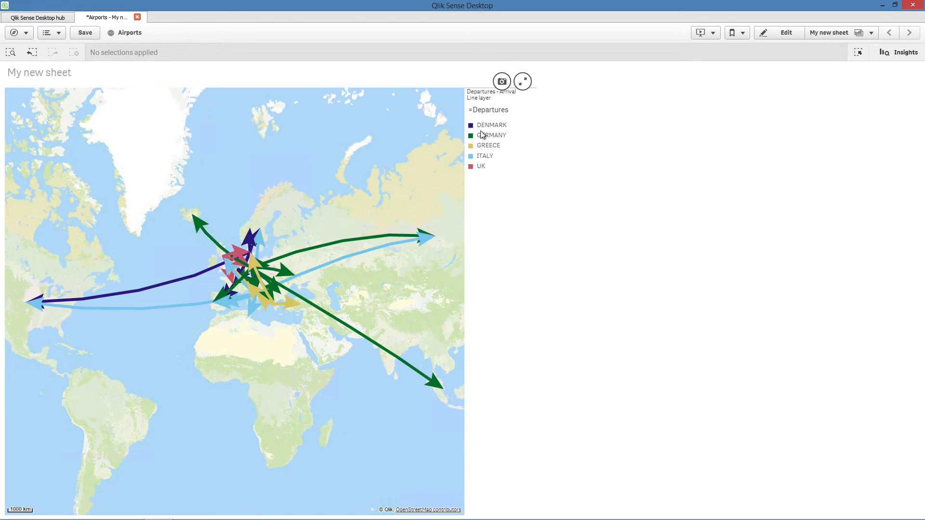
{"action": "left_click", "coordinate": [491, 135]}
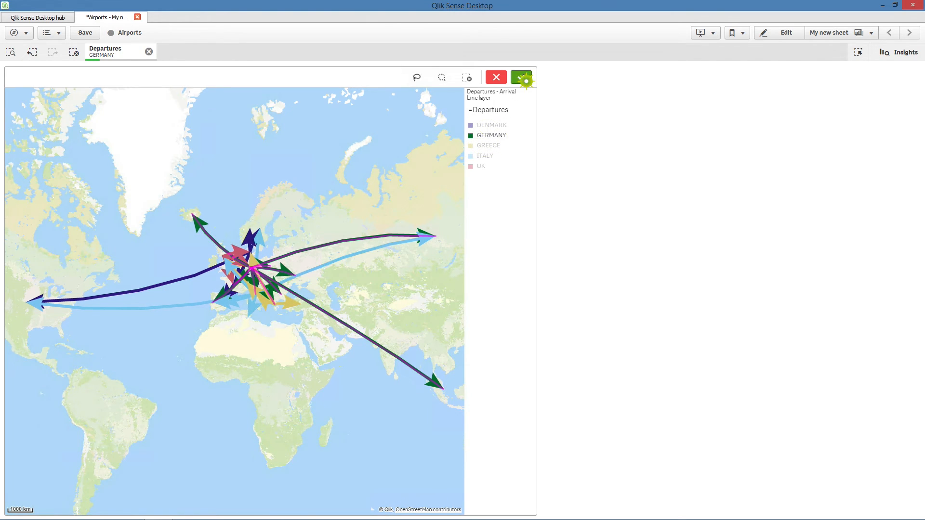
{"action": "left_click", "coordinate": [526, 77]}
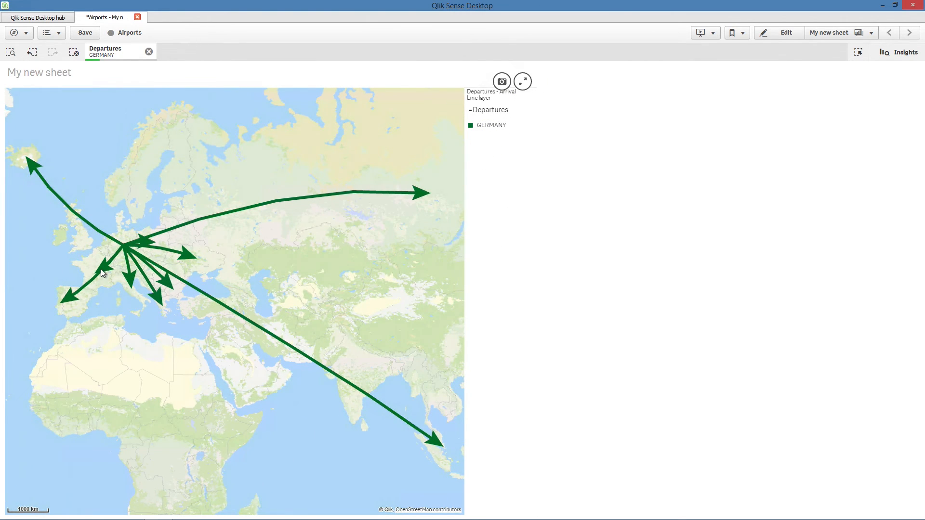